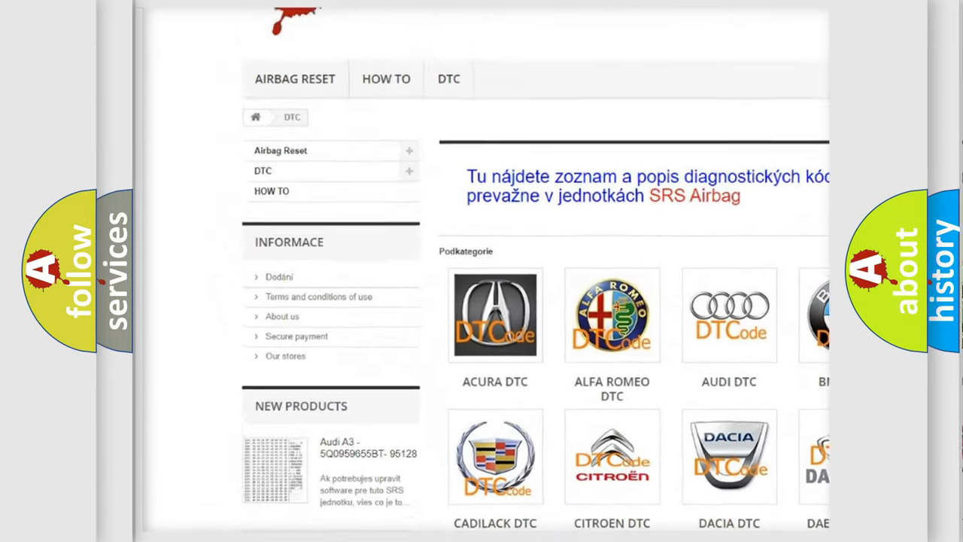
scroll(down, 3)
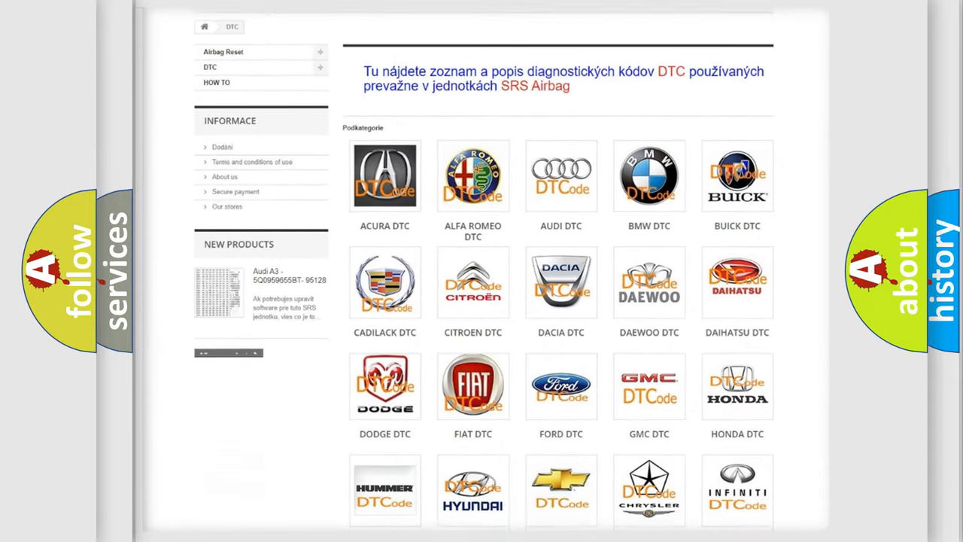
scroll(down, 3)
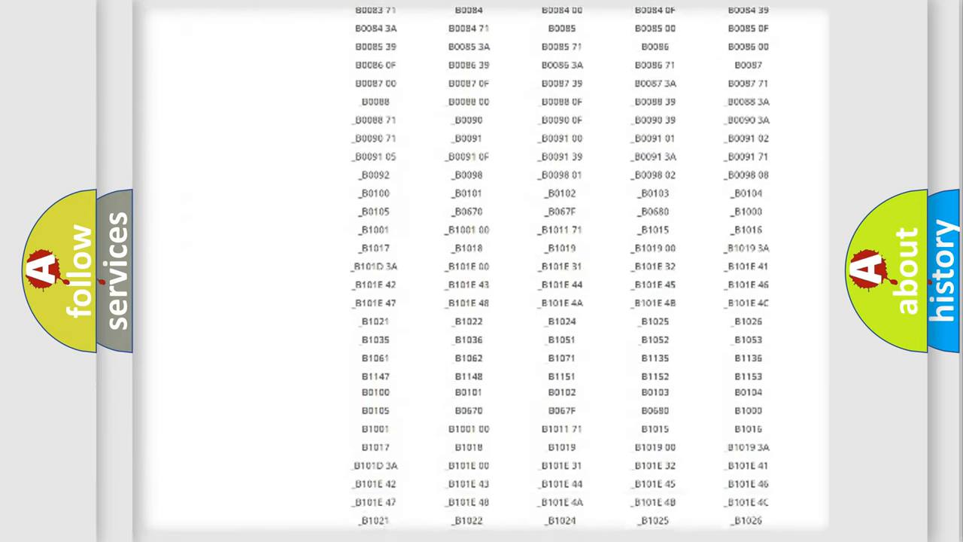
scroll(up, 3)
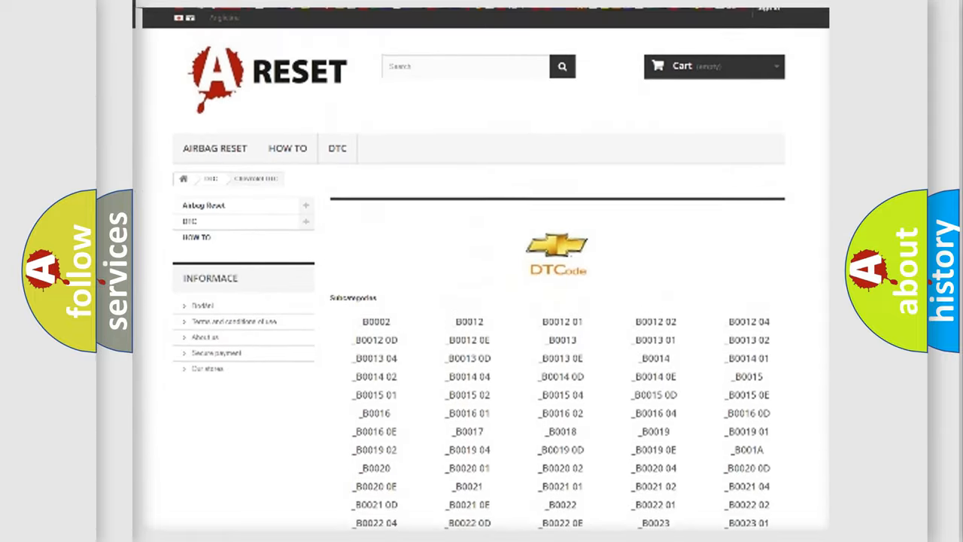